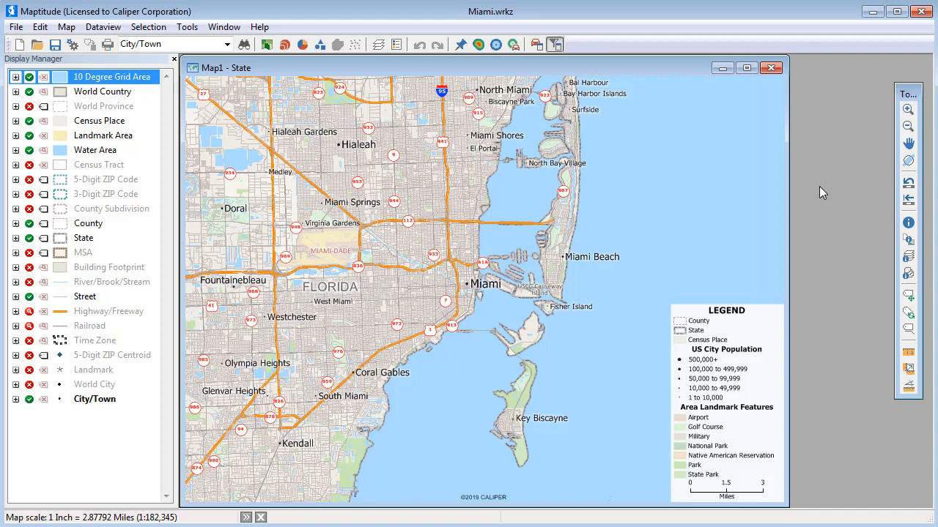
- Switch the working layer from City/Town to Census Place via the dropdown and the Display Manager menu
{"action": "left_click", "coordinate": [908, 222]}
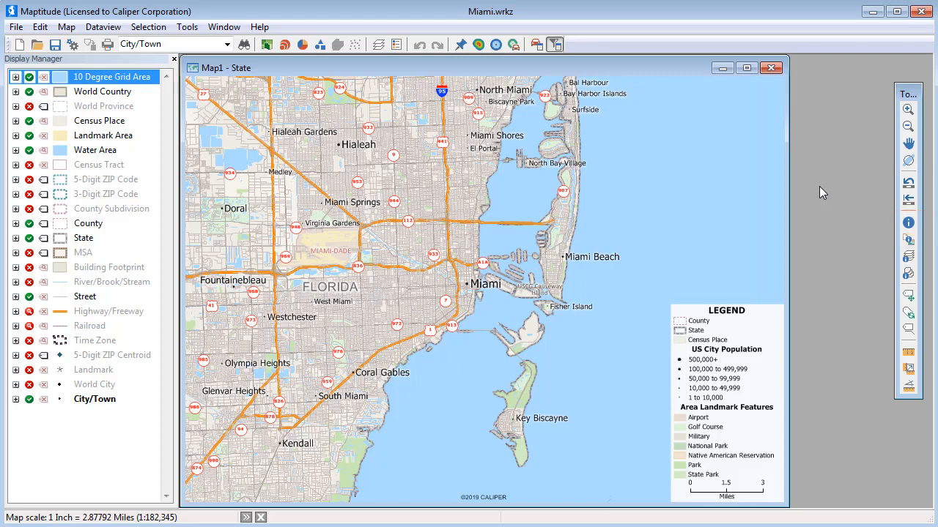
{"action": "mouse_move", "coordinate": [277, 73]}
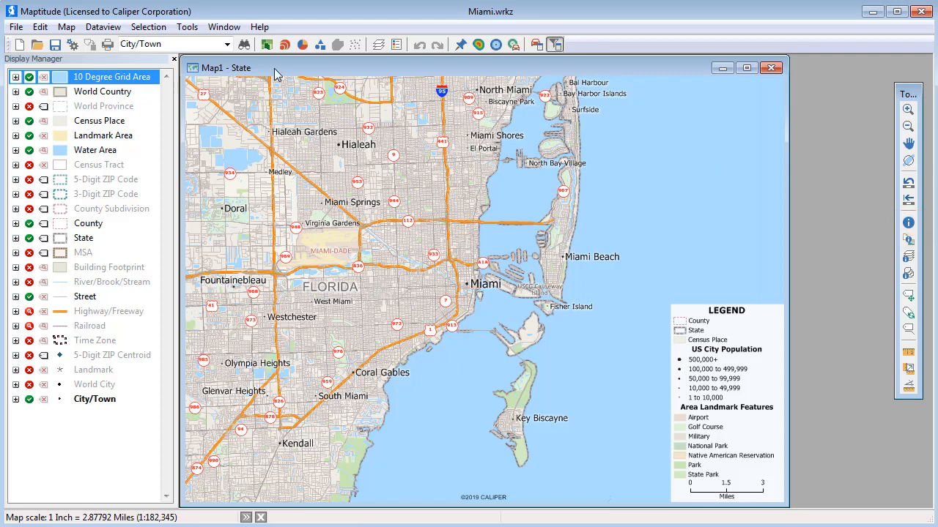
{"action": "left_click", "coordinate": [225, 44]}
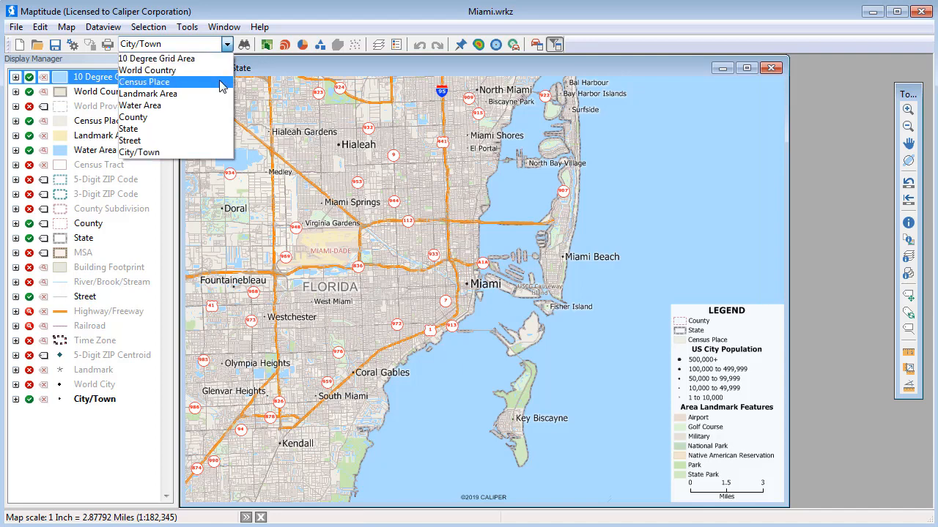
{"action": "left_click", "coordinate": [144, 82]}
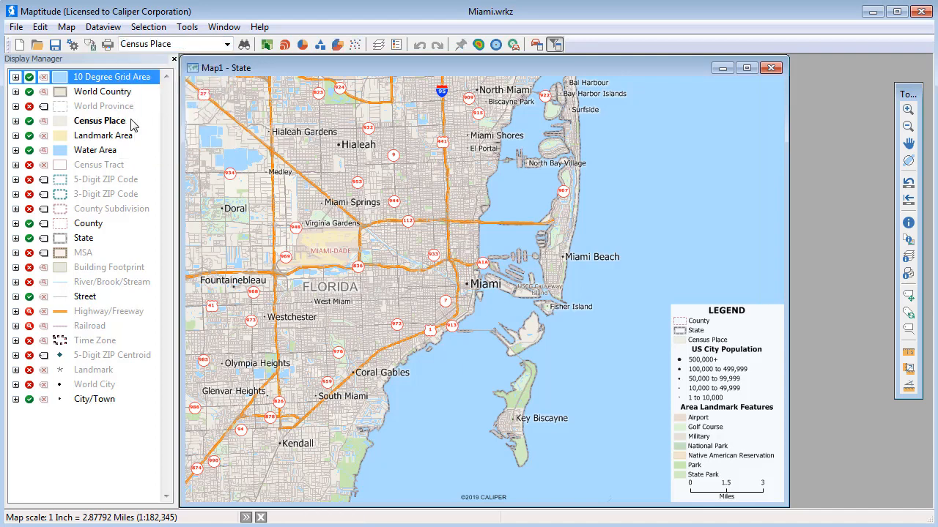
{"action": "right_click", "coordinate": [99, 120]}
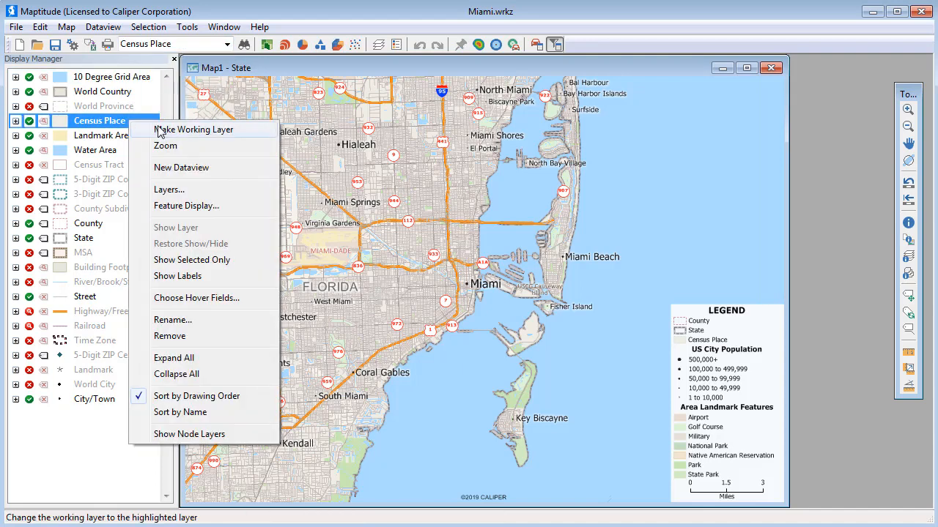
{"action": "left_click", "coordinate": [165, 145]}
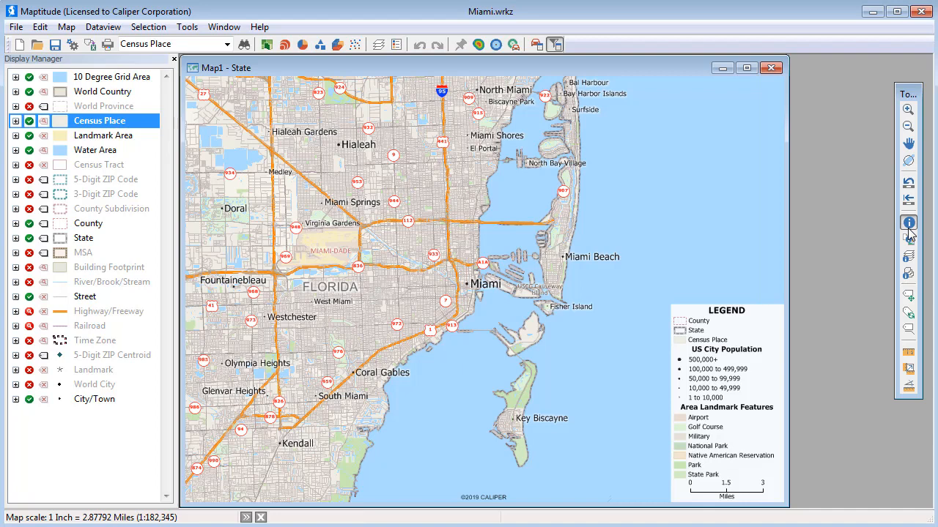
{"action": "left_click", "coordinate": [422, 271]}
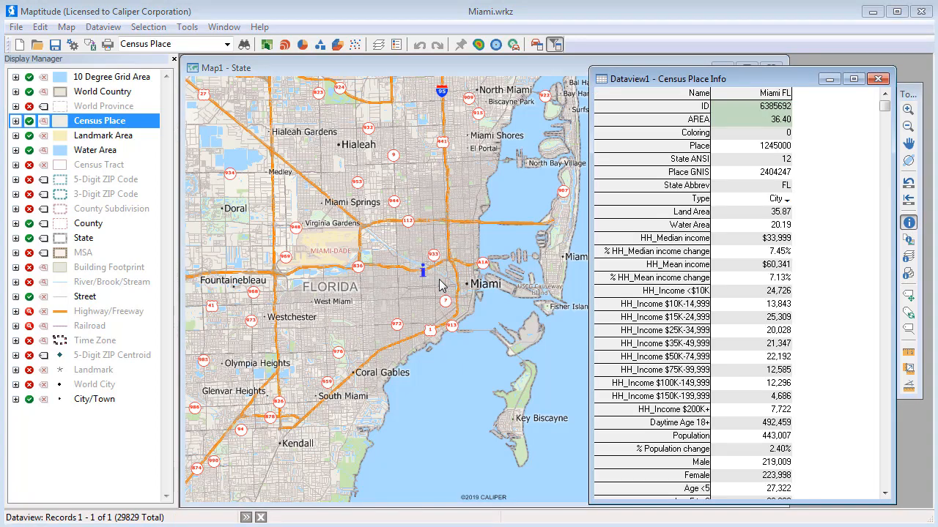
{"action": "scroll", "scroll_direction": "down", "scroll_amount": 3}
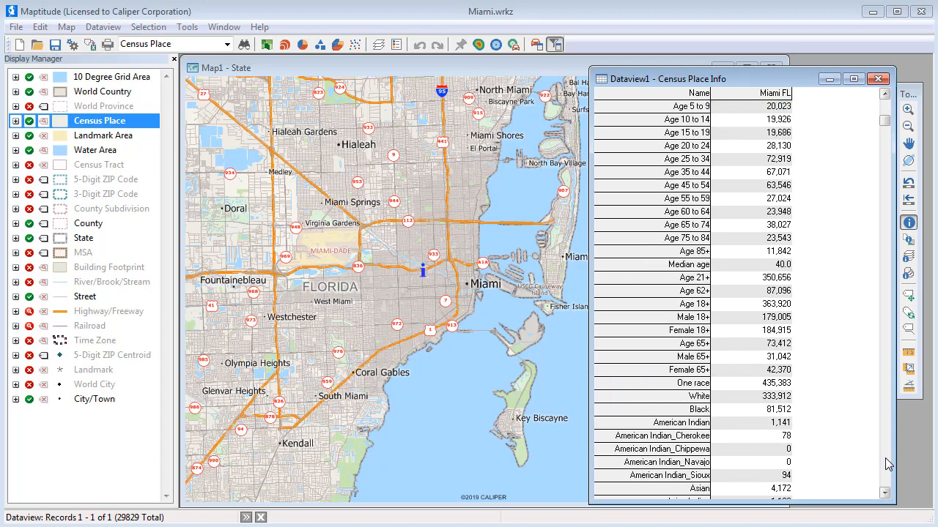
{"action": "scroll", "scroll_direction": "down", "scroll_amount": 3}
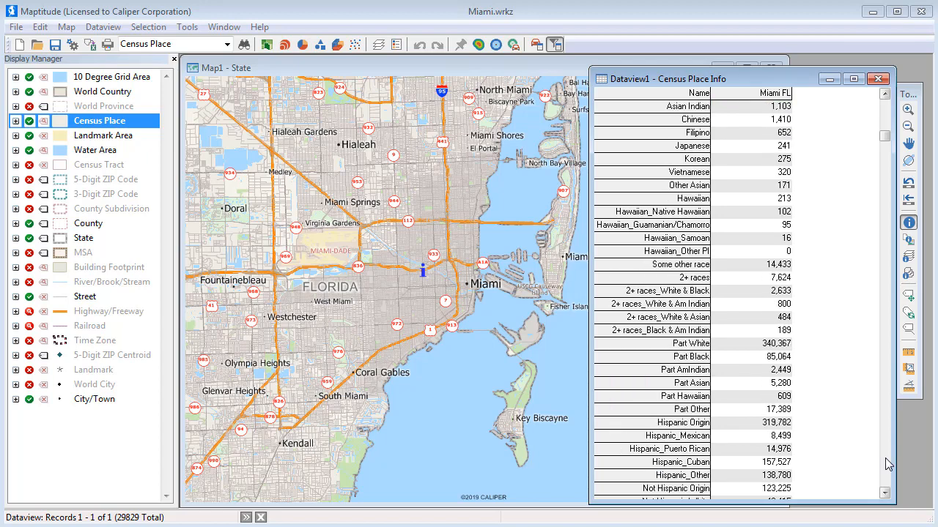
{"action": "scroll", "scroll_direction": "down", "scroll_amount": 3}
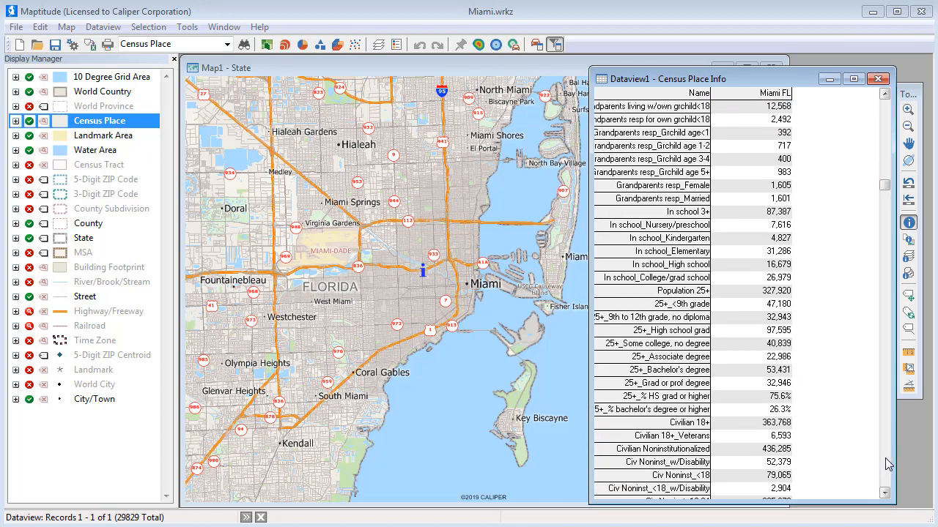
{"action": "scroll", "scroll_direction": "down", "scroll_amount": 3}
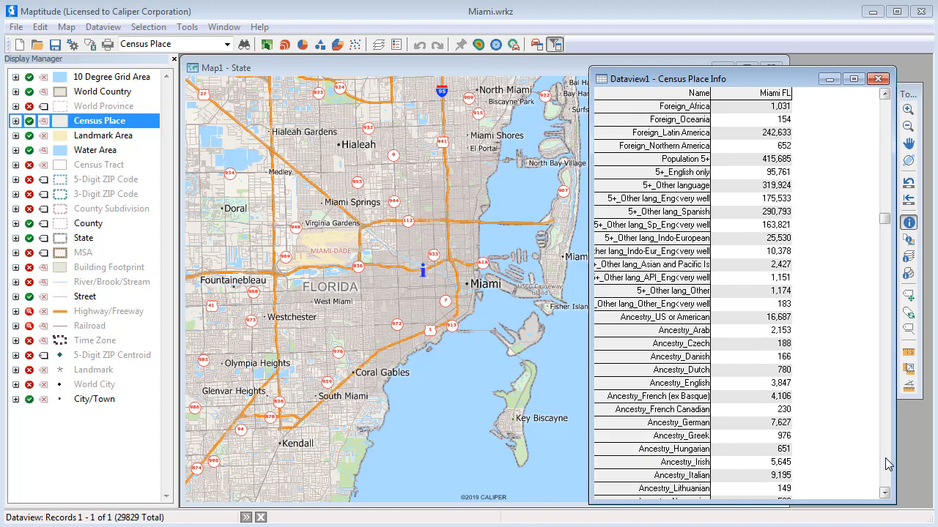
{"action": "scroll", "scroll_direction": "down", "scroll_amount": 3}
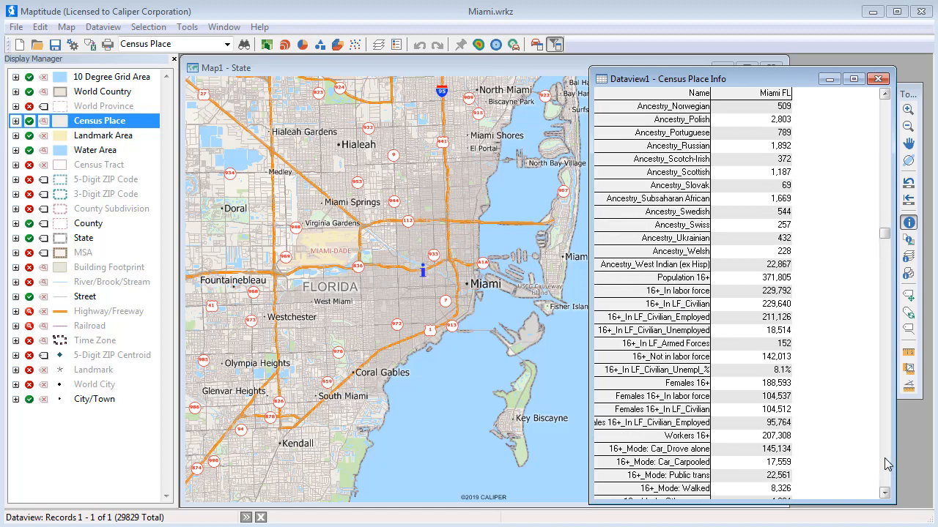
{"action": "left_click", "coordinate": [556, 212]}
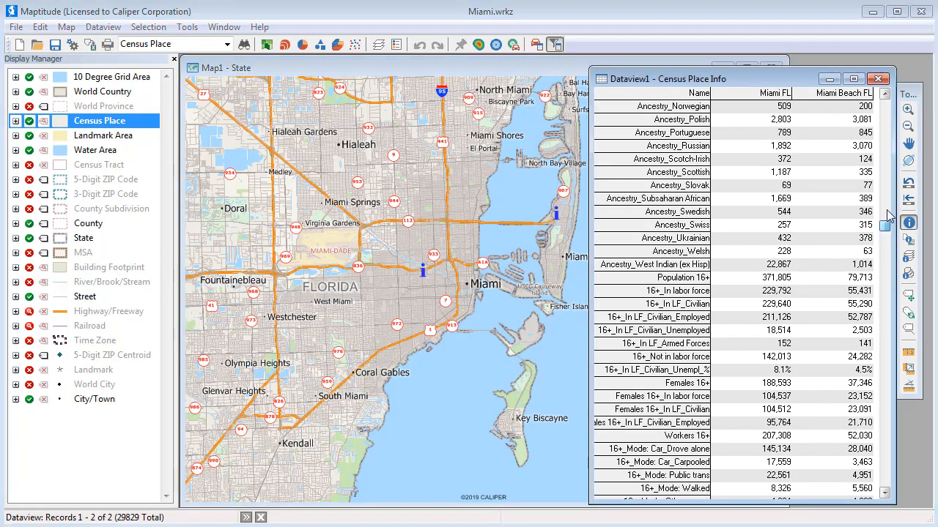
{"action": "scroll", "scroll_direction": "up", "scroll_amount": 3}
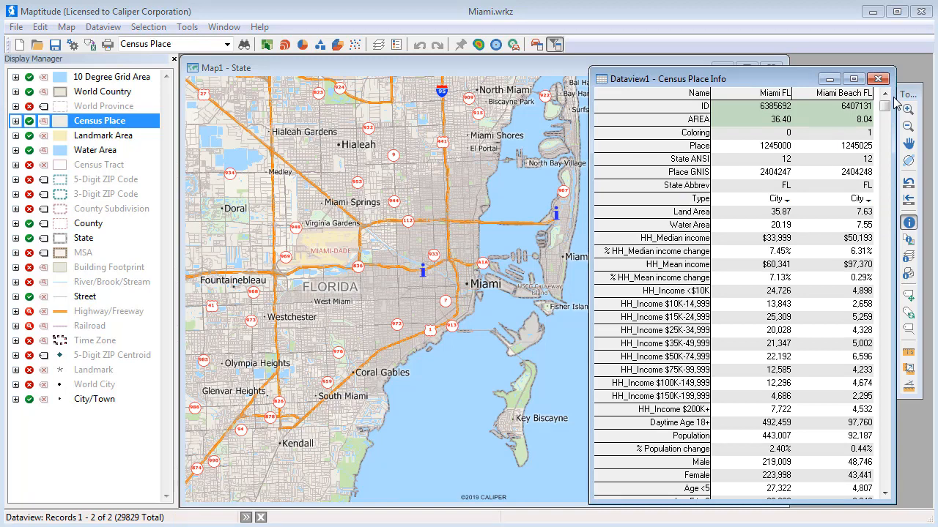
{"action": "mouse_move", "coordinate": [885, 86]}
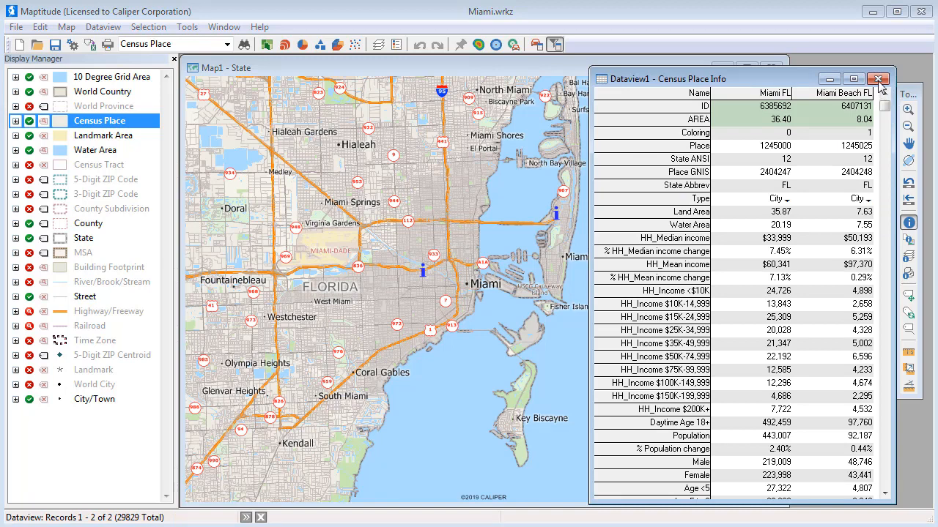
{"action": "left_click", "coordinate": [879, 80]}
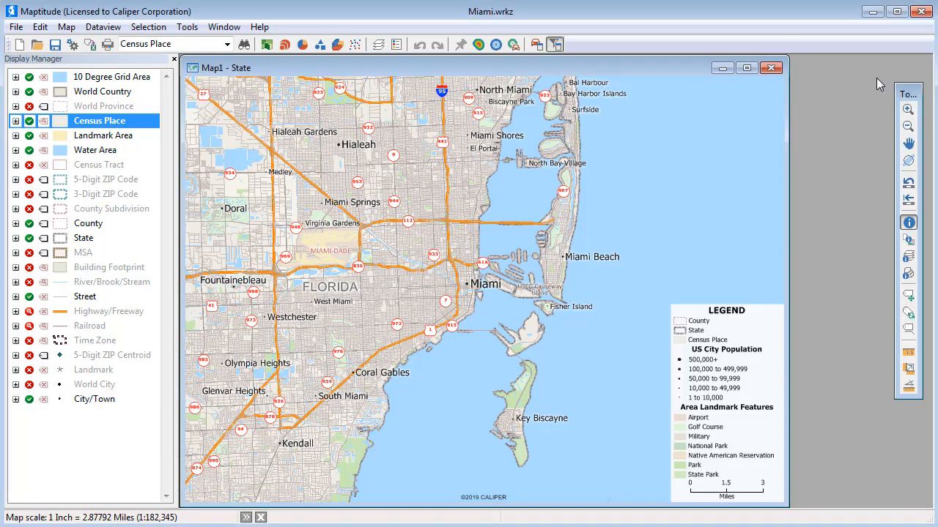
- Create a new dataview of all Census Place records and narrow the Name column
{"action": "right_click", "coordinate": [99, 120]}
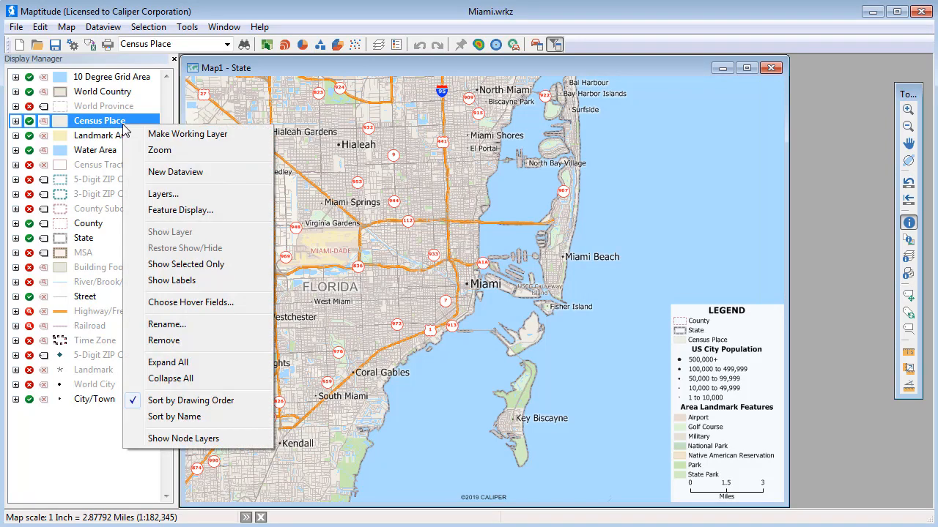
{"action": "mouse_move", "coordinate": [176, 171]}
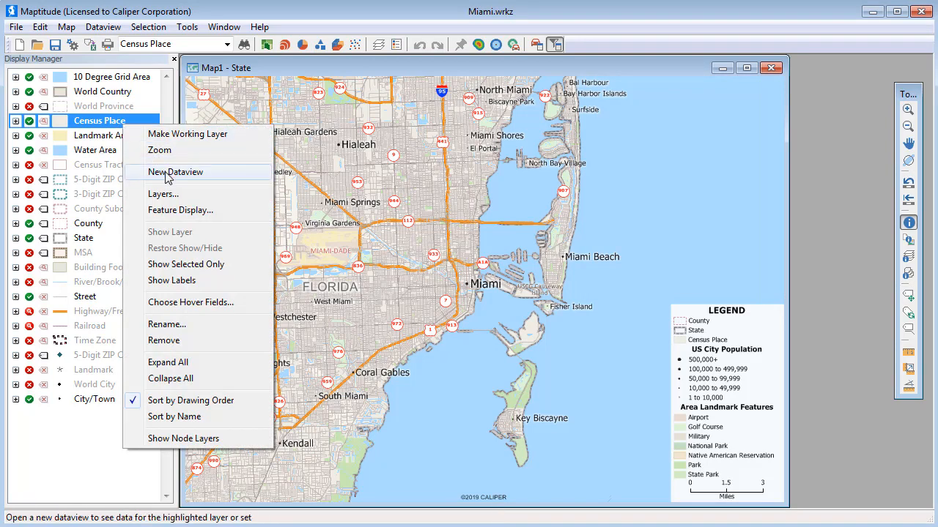
{"action": "left_click", "coordinate": [176, 172]}
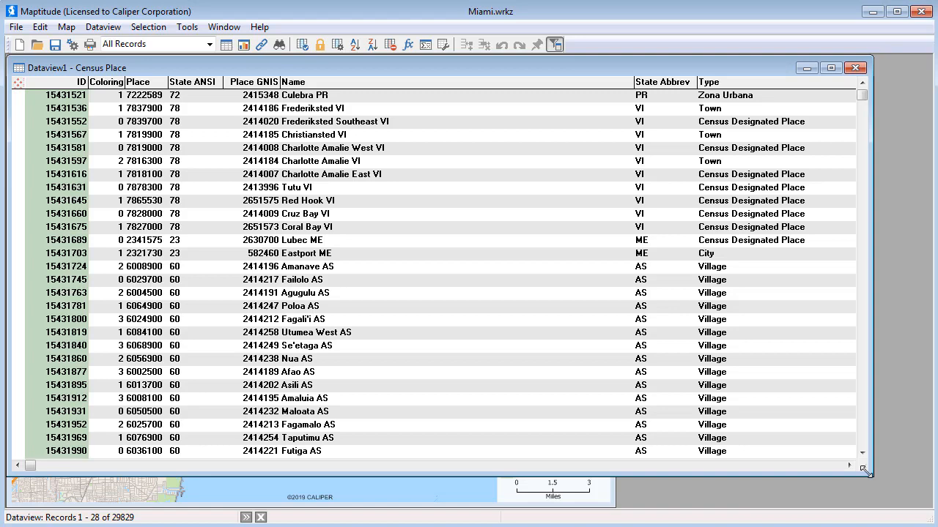
{"action": "mouse_move", "coordinate": [550, 177]}
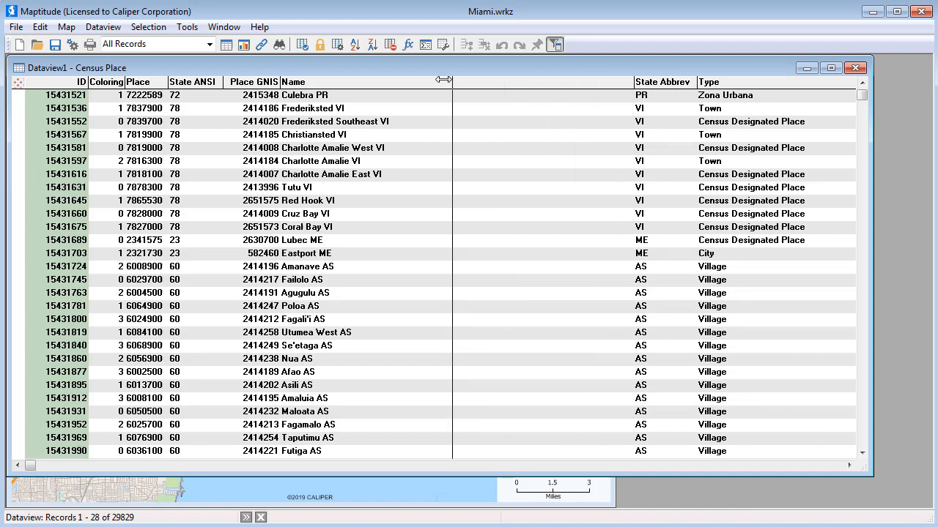
{"action": "left_click_drag", "start_coordinate": [443, 82], "coordinate": [733, 82]}
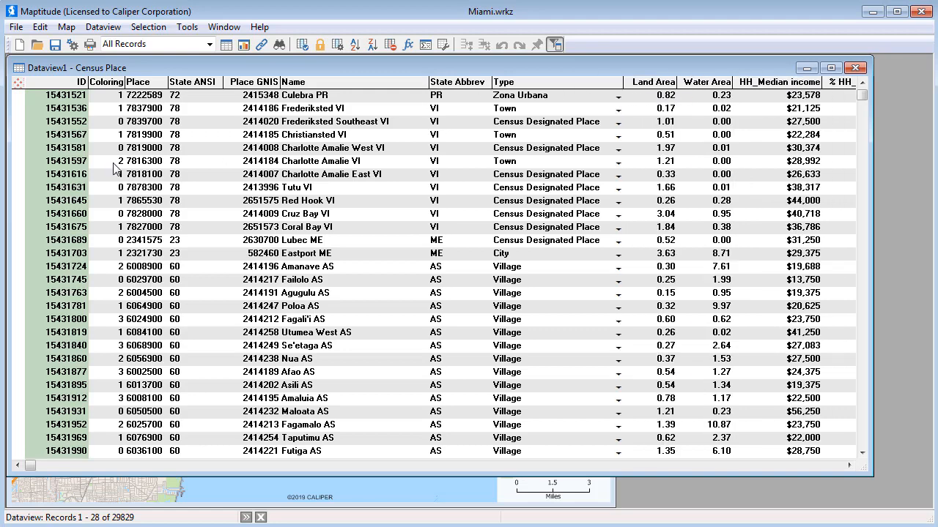
- Hide the code columns left of Name (ID, Coloring, Place, State ANSI, Place GNIS) and sort by population
{"action": "left_click", "coordinate": [66, 146]}
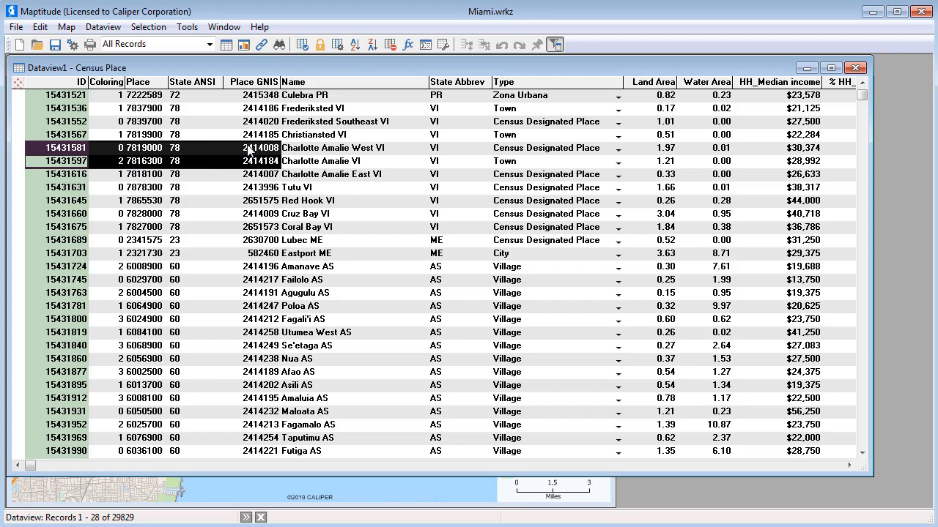
{"action": "mouse_move", "coordinate": [390, 44]}
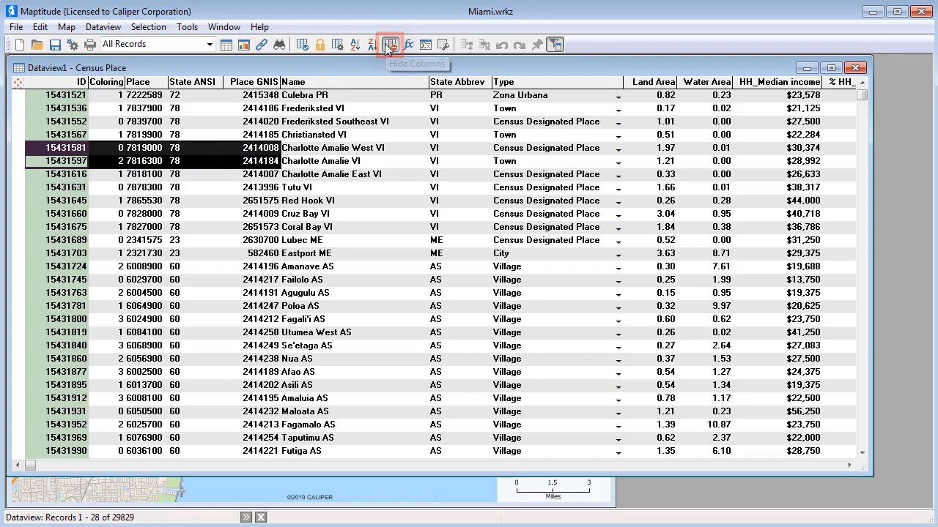
{"action": "left_click", "coordinate": [390, 44]}
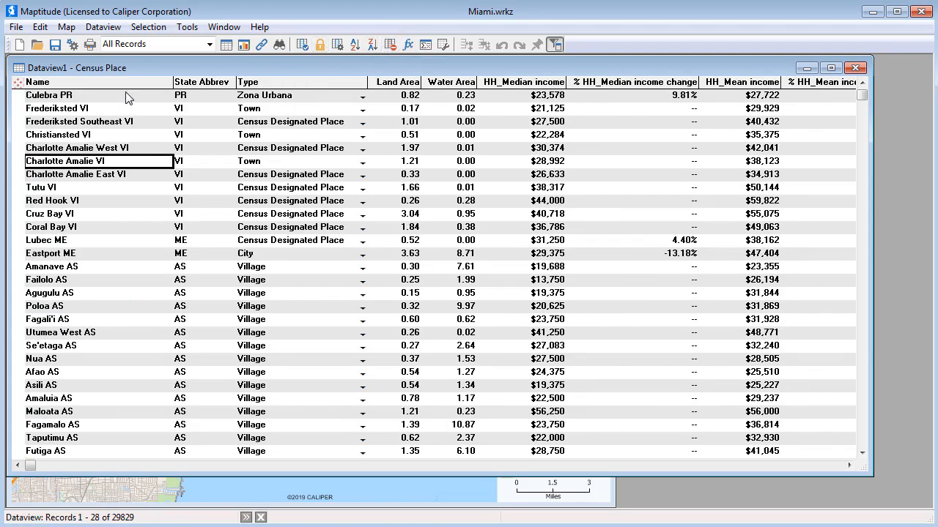
{"action": "left_click", "coordinate": [319, 44]}
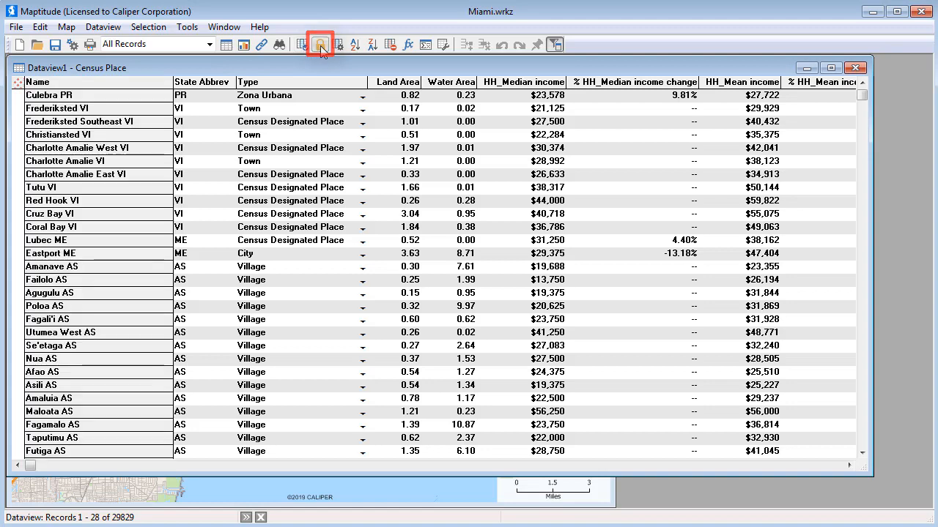
{"action": "left_click", "coordinate": [319, 44]}
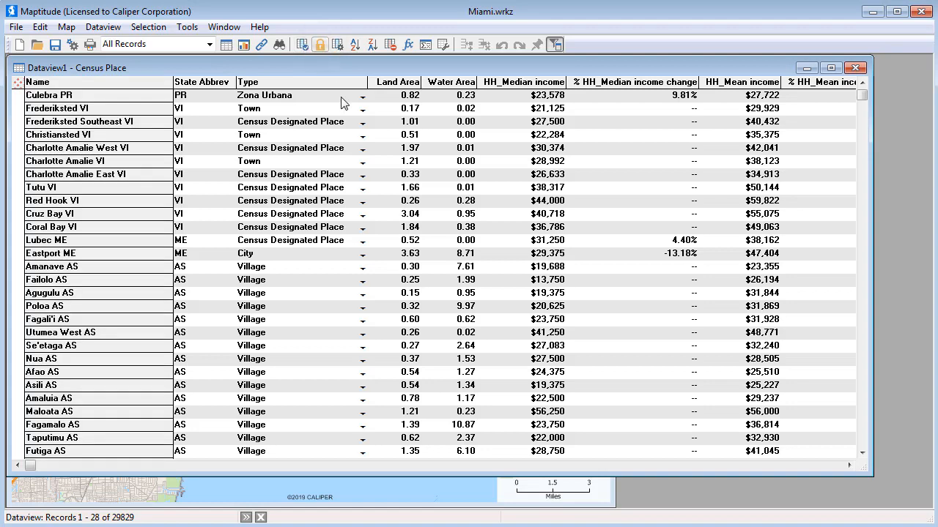
{"action": "scroll", "scroll_direction": "right", "scroll_amount": 3}
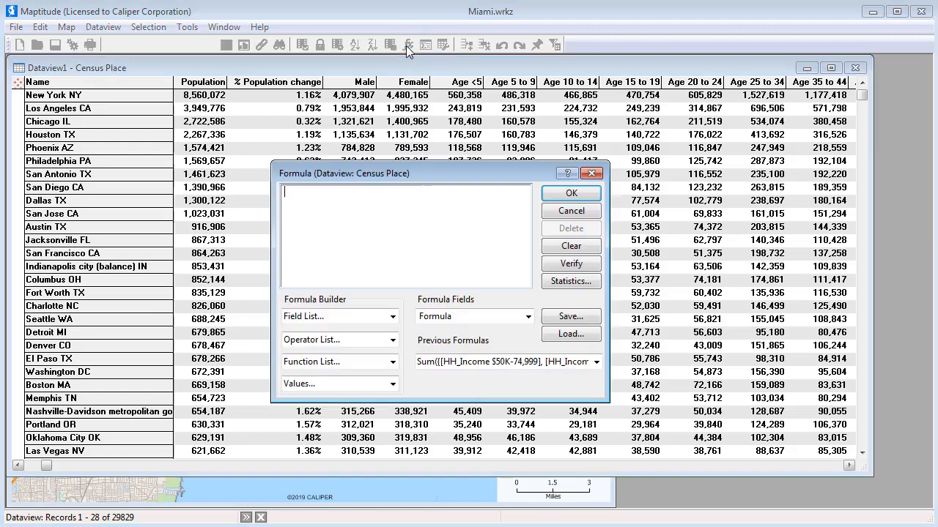
- Create a Density formula field computing Population / AREA
{"action": "left_click", "coordinate": [405, 235]}
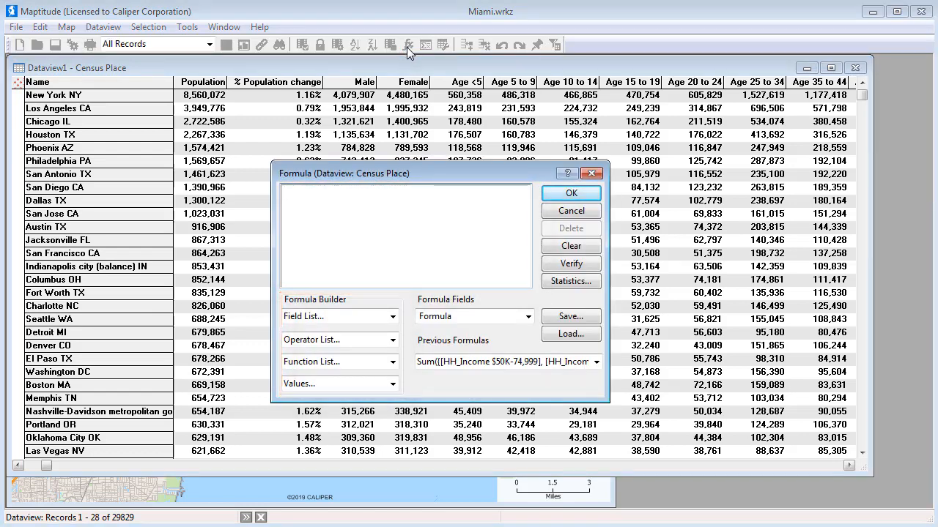
{"action": "left_click", "coordinate": [393, 317]}
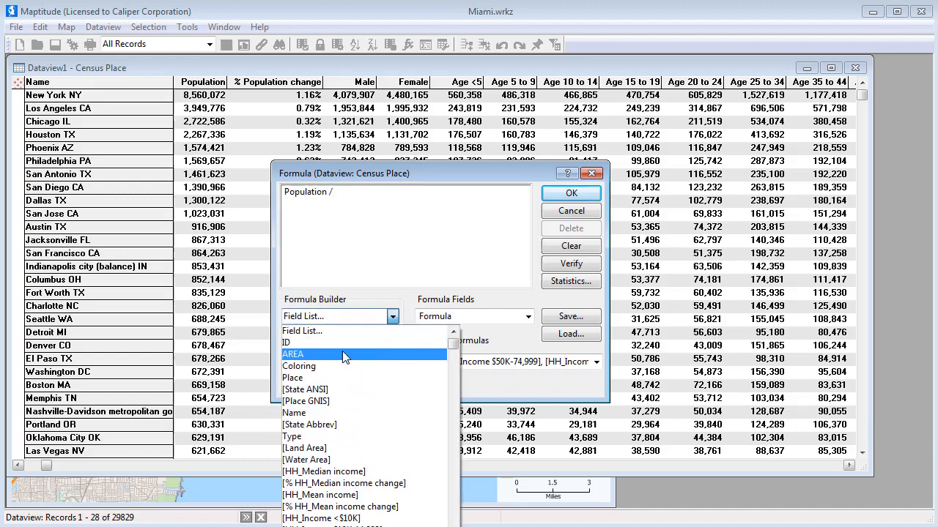
{"action": "left_click", "coordinate": [293, 353]}
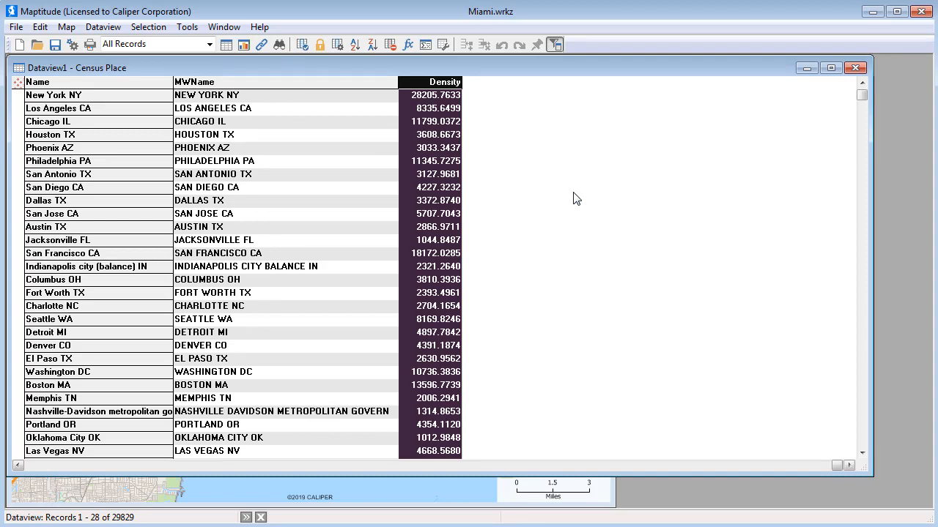
{"action": "mouse_move", "coordinate": [560, 183]}
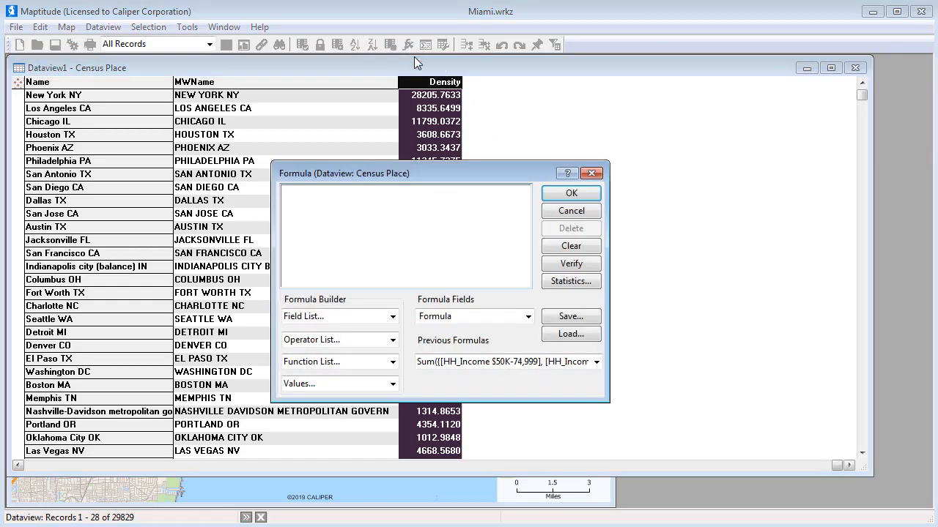
- Insert a Sum statistic of the five HH_Income bands from $50K-74,999 through $200K+
{"action": "left_click", "coordinate": [572, 281]}
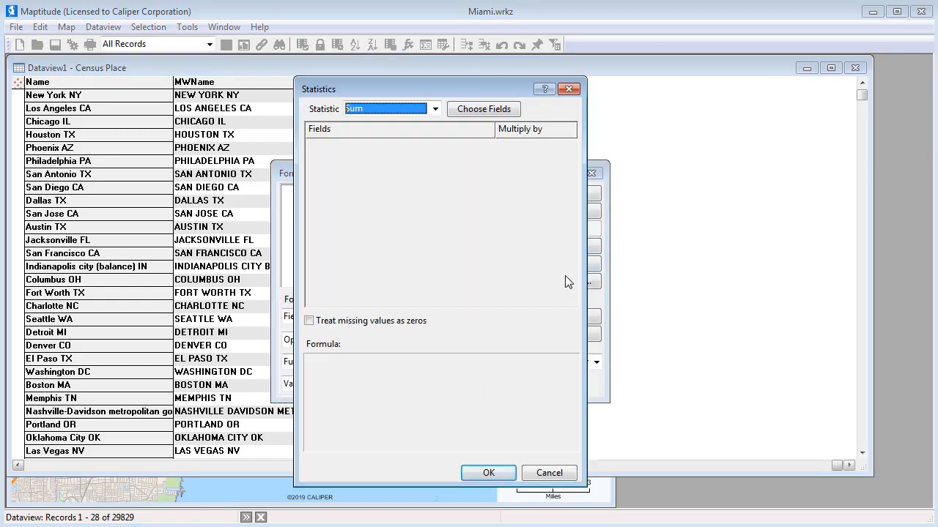
{"action": "left_click", "coordinate": [434, 108]}
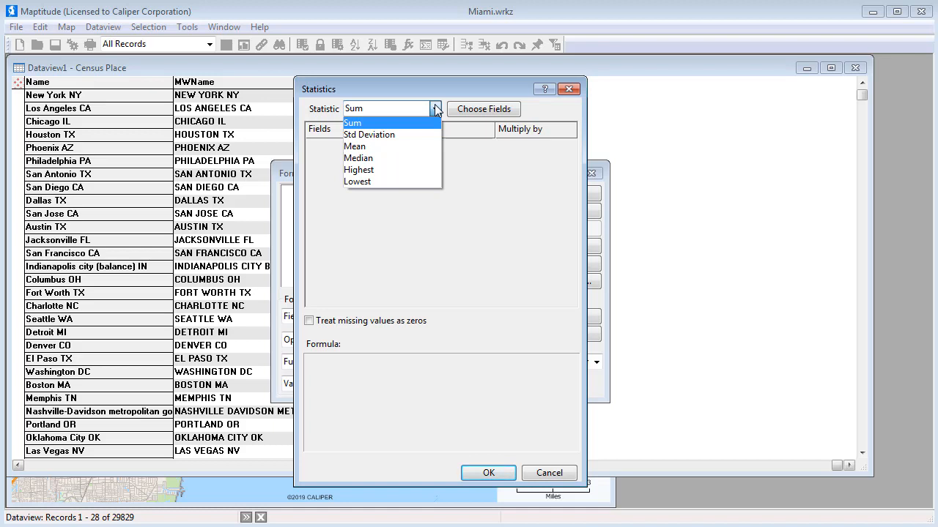
{"action": "mouse_move", "coordinate": [413, 129]}
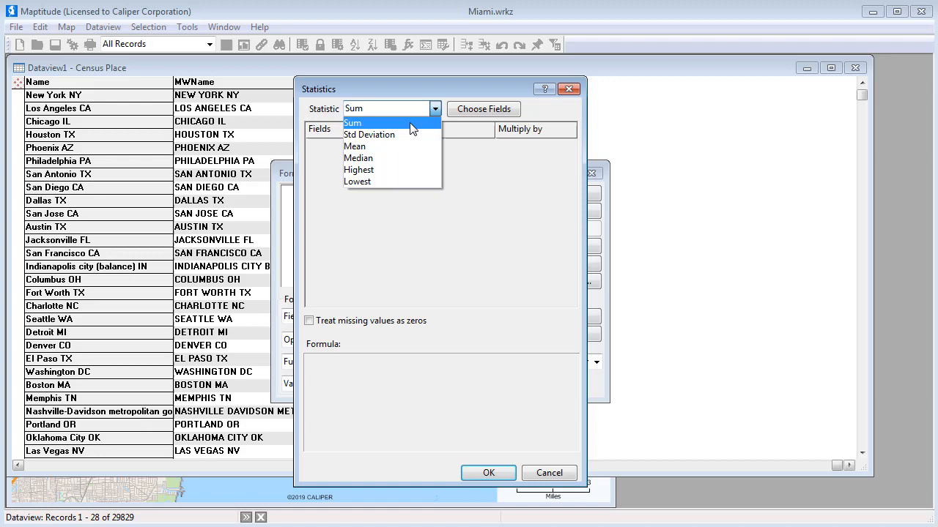
{"action": "left_click", "coordinate": [483, 109]}
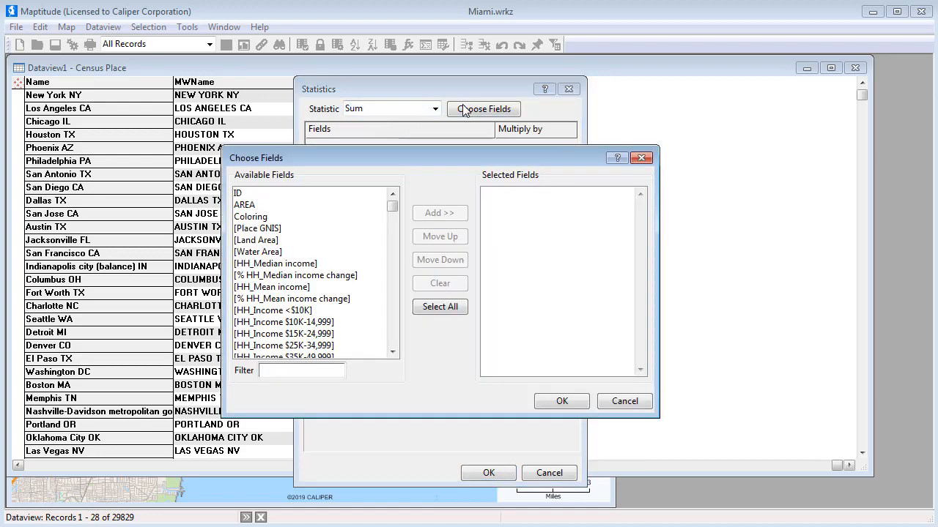
{"action": "mouse_move", "coordinate": [381, 250]}
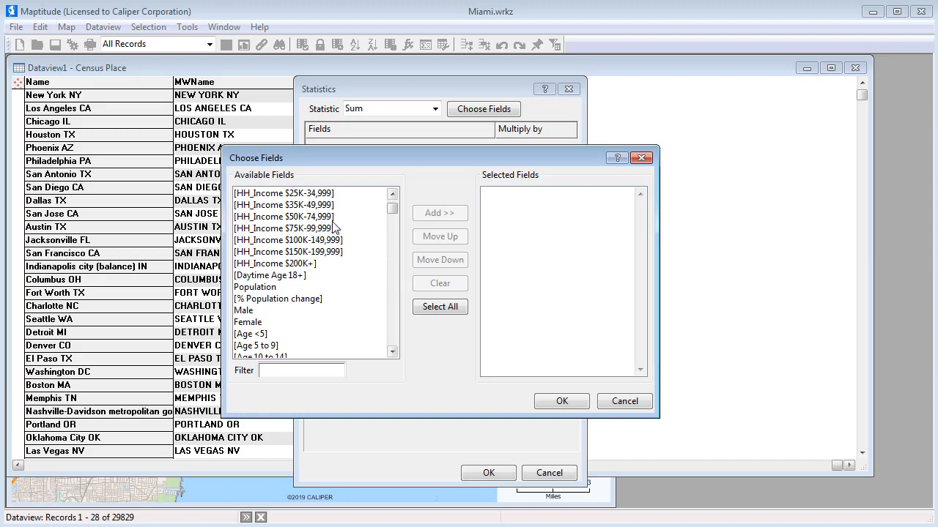
{"action": "left_click_drag", "start_coordinate": [285, 217], "coordinate": [285, 264]}
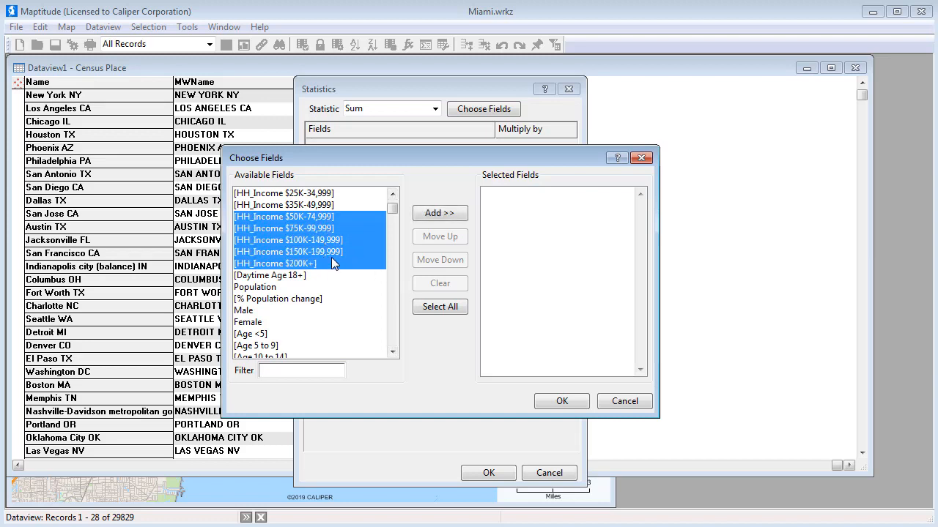
{"action": "left_click", "coordinate": [440, 214]}
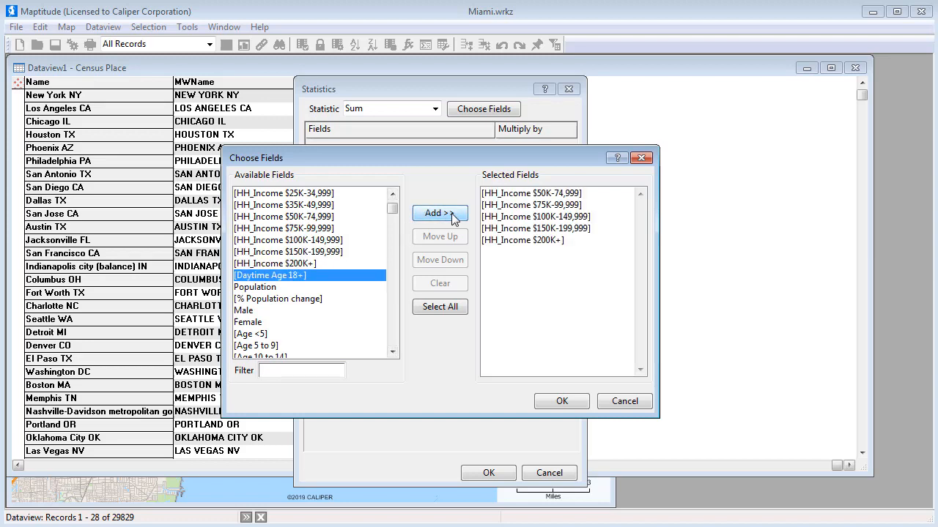
{"action": "left_click", "coordinate": [562, 402]}
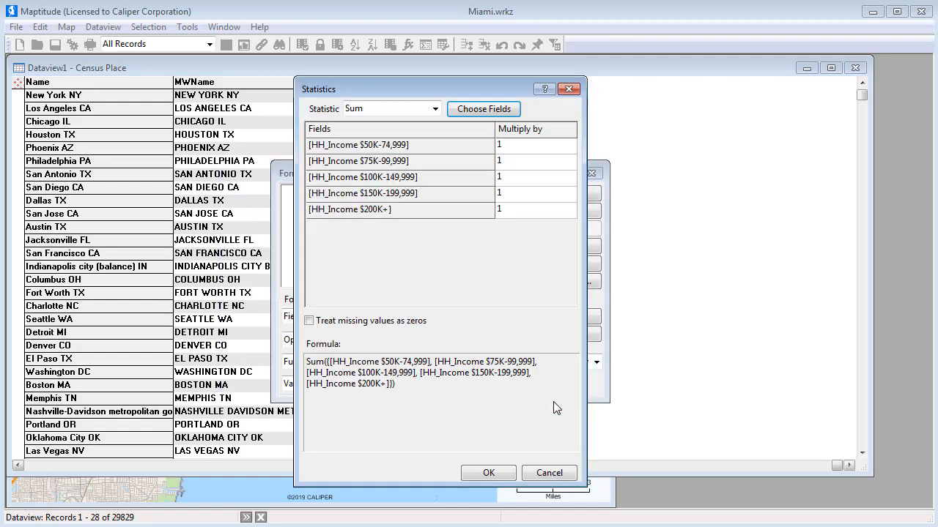
{"action": "left_click", "coordinate": [488, 472]}
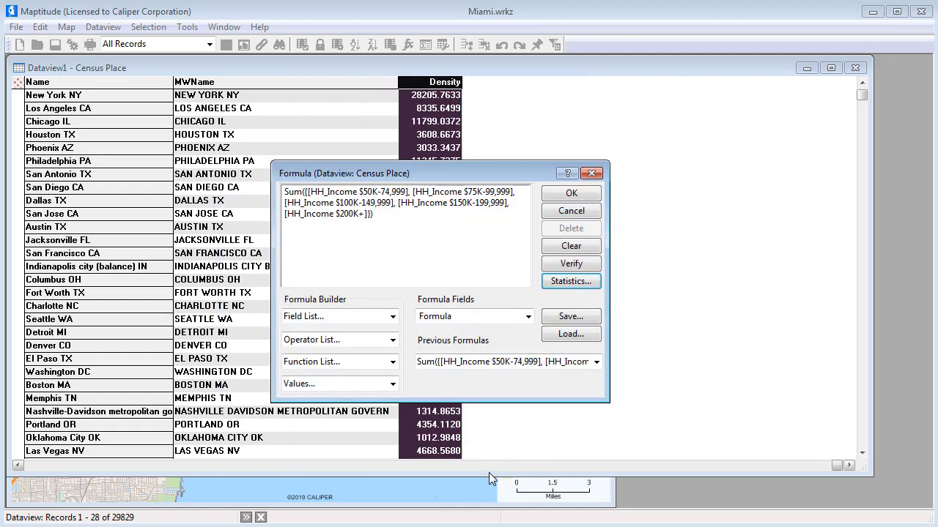
- Name the formula field 'HH with income >$50K' and add it to the dataview
{"action": "left_click", "coordinate": [405, 235]}
{"action": "type", "text": "HH with income >$50K"}
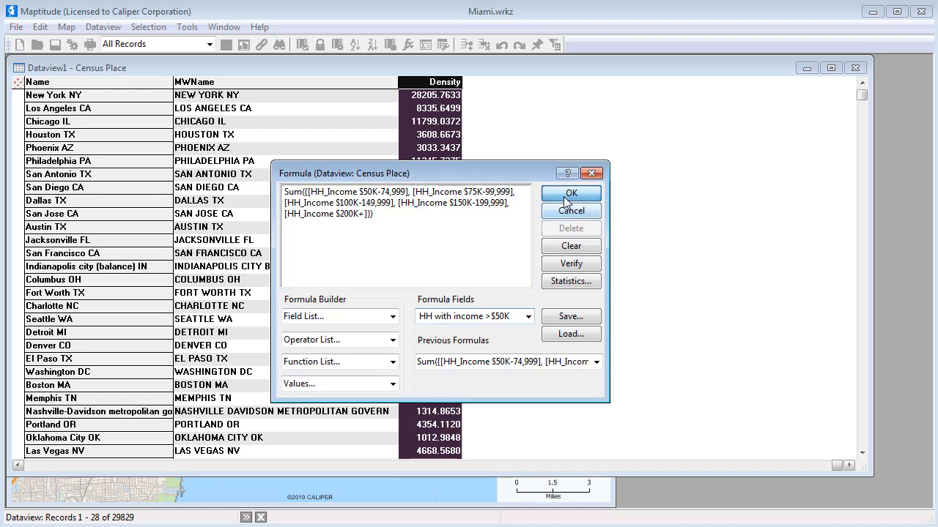
{"action": "left_click", "coordinate": [571, 193]}
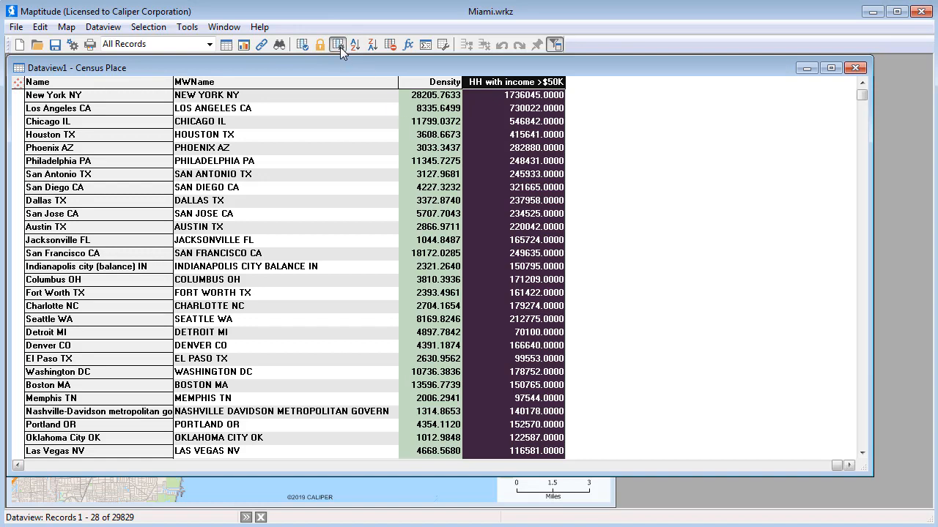
- Format Density and HH with income >$50K as 12,345 whole numbers with thousands separators
{"action": "left_click", "coordinate": [337, 44]}
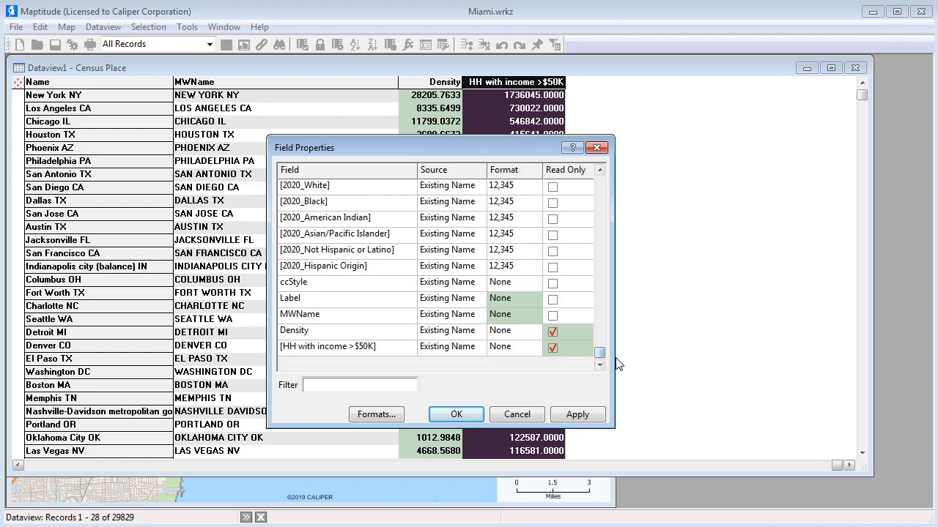
{"action": "left_click", "coordinate": [512, 346]}
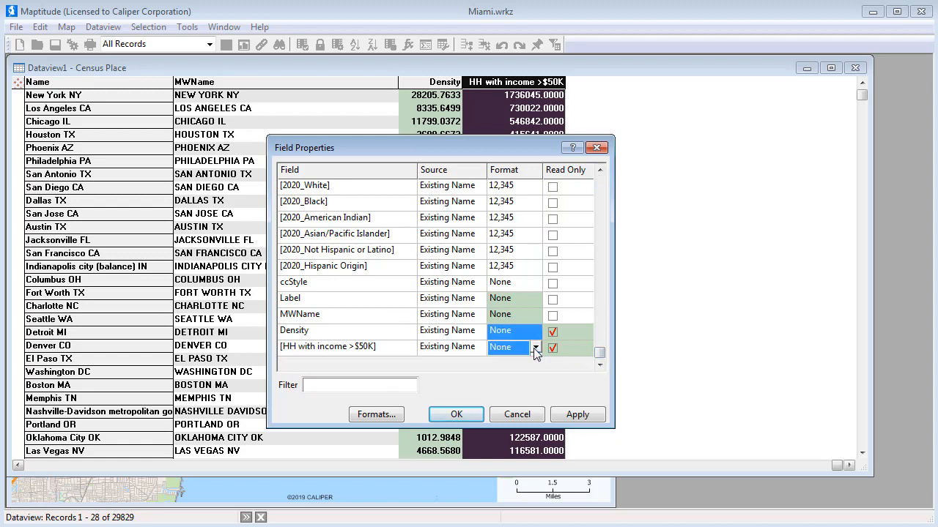
{"action": "left_click", "coordinate": [536, 348]}
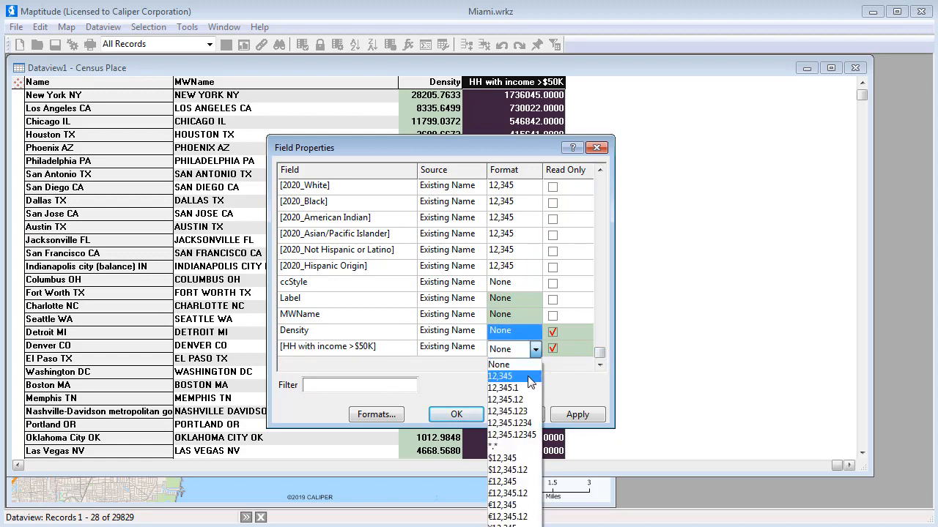
{"action": "left_click", "coordinate": [455, 413]}
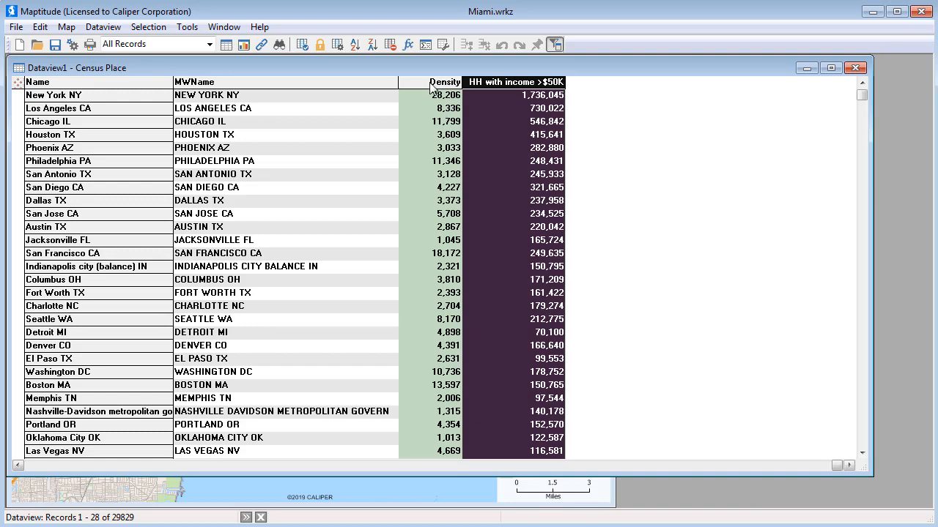
- Move the Density column beside Name
{"action": "left_click_drag", "start_coordinate": [445, 82], "coordinate": [220, 82]}
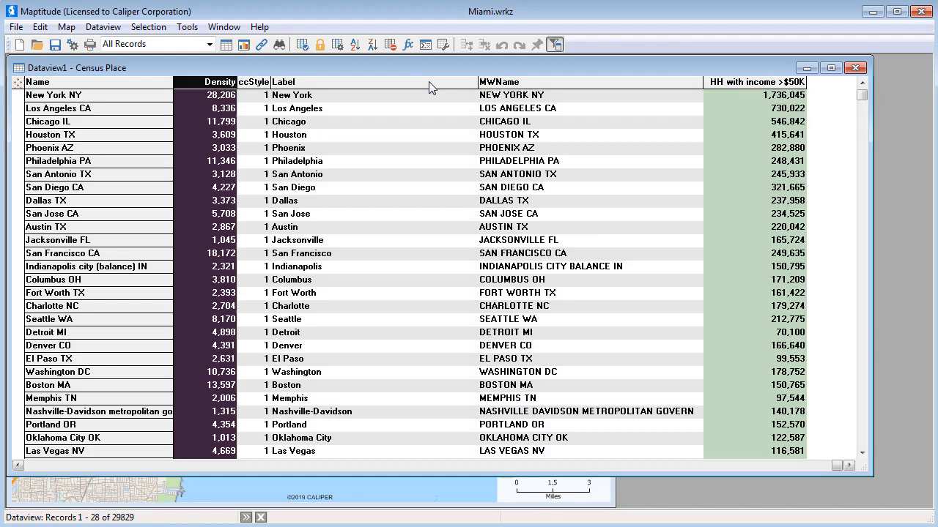
{"action": "mouse_move", "coordinate": [302, 44]}
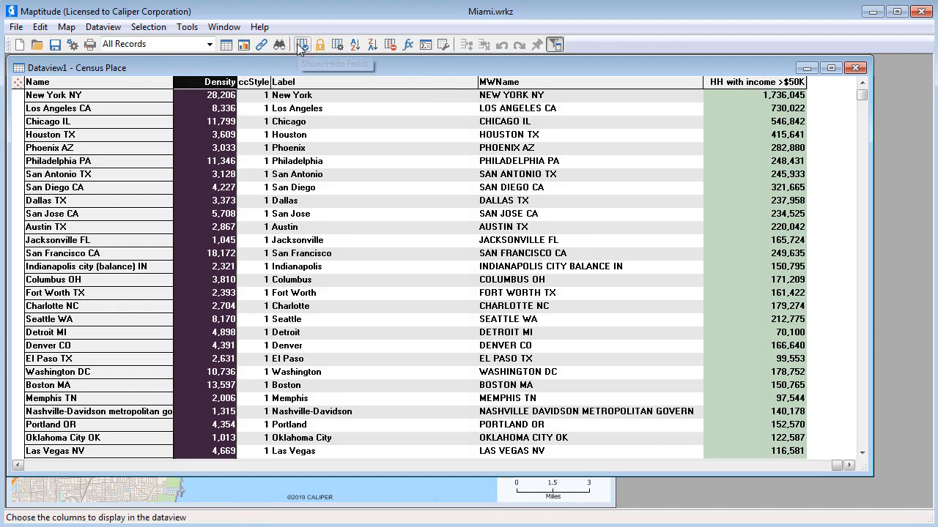
{"action": "left_click", "coordinate": [302, 44]}
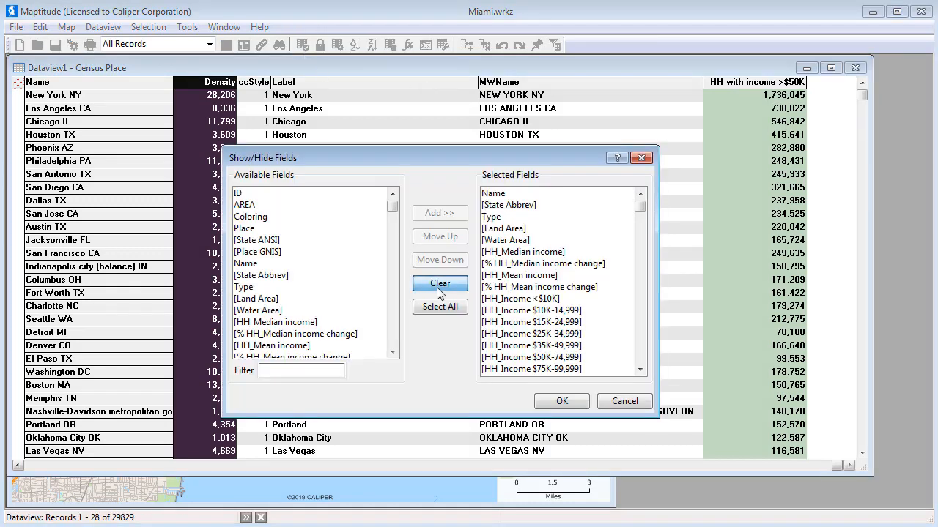
- Clear the displayed columns and keep Name, HH_Median income, Households, HH with income >$50K in that order
{"action": "left_click", "coordinate": [439, 284]}
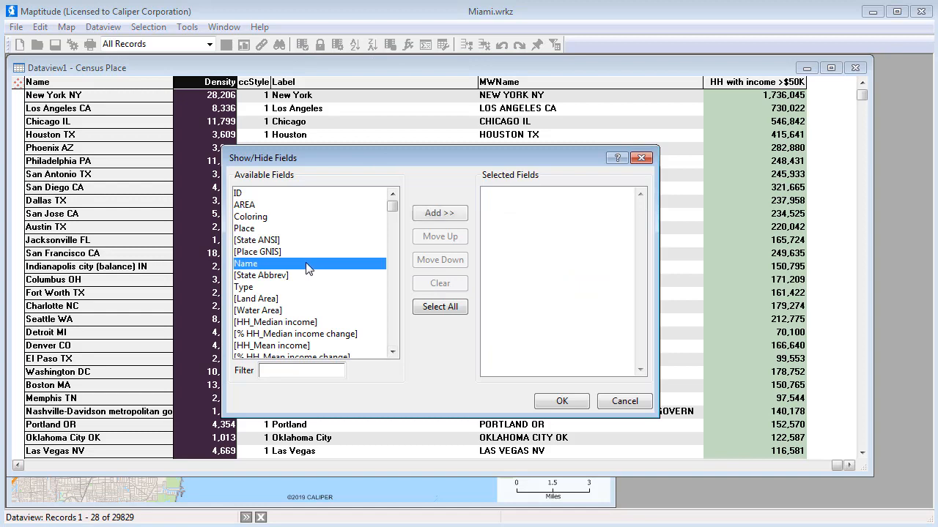
{"action": "left_click", "coordinate": [275, 322]}
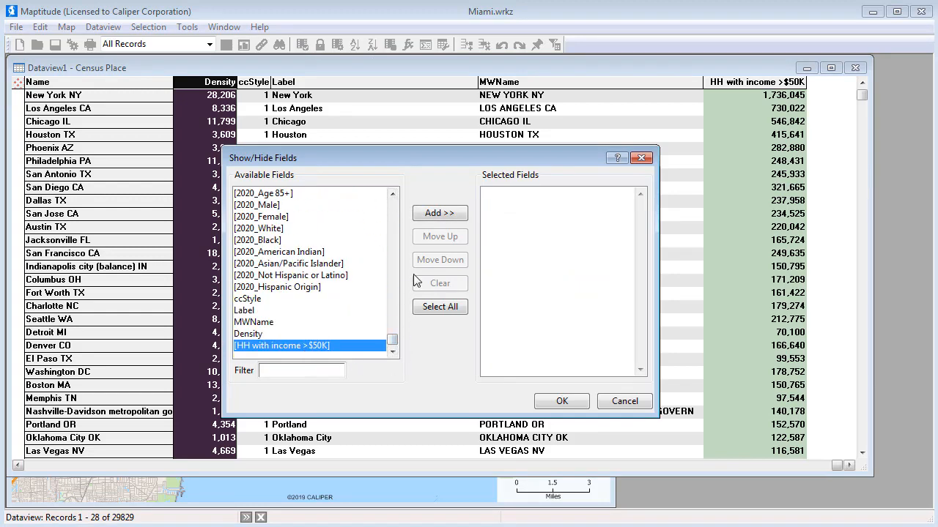
{"action": "left_click", "coordinate": [439, 212]}
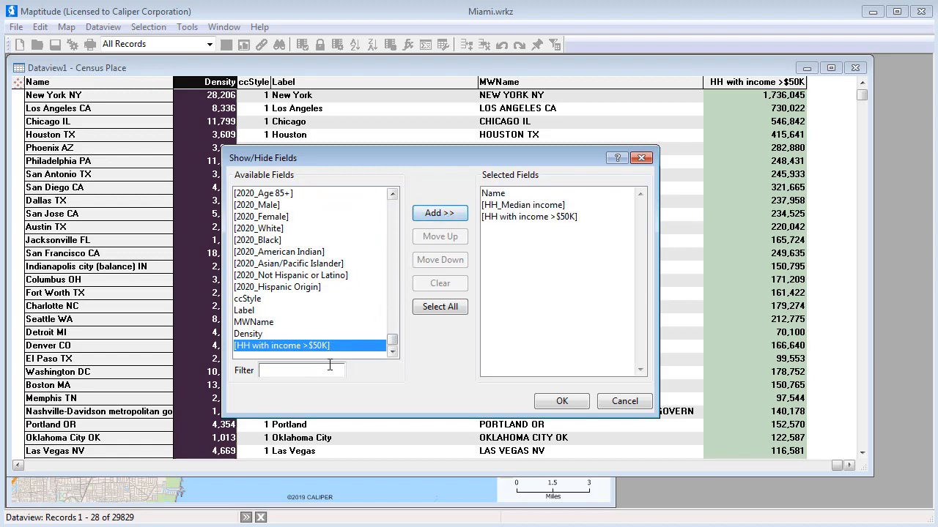
{"action": "type", "text": "house"}
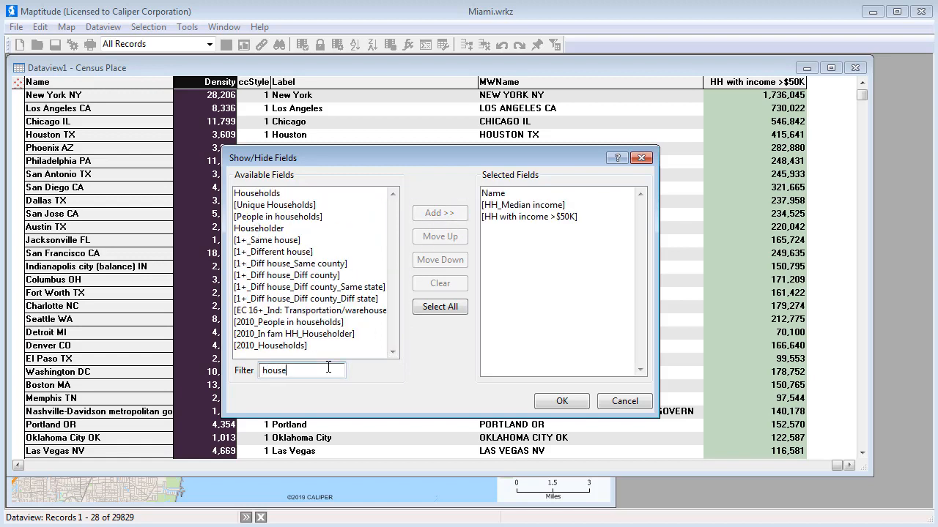
{"action": "type", "text": "eh"}
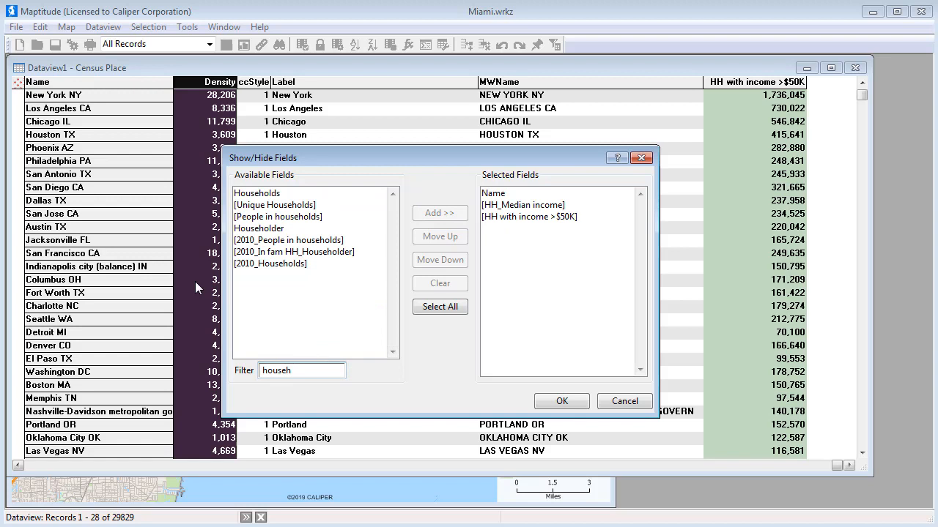
{"action": "left_click", "coordinate": [440, 213]}
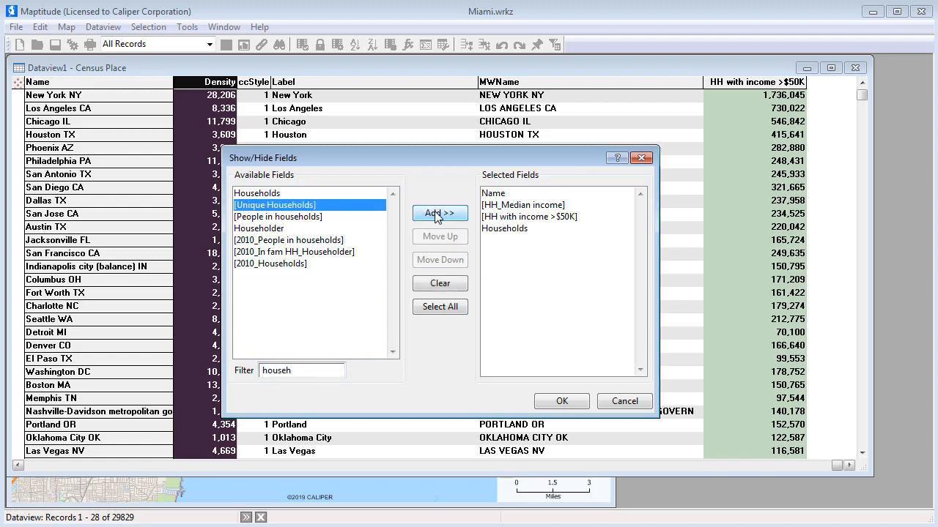
{"action": "left_click", "coordinate": [440, 214]}
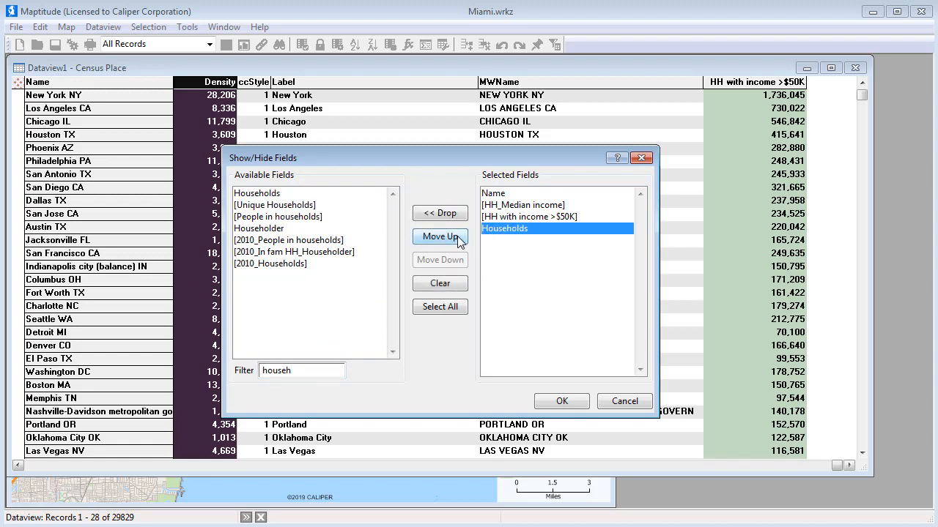
{"action": "left_click", "coordinate": [561, 402]}
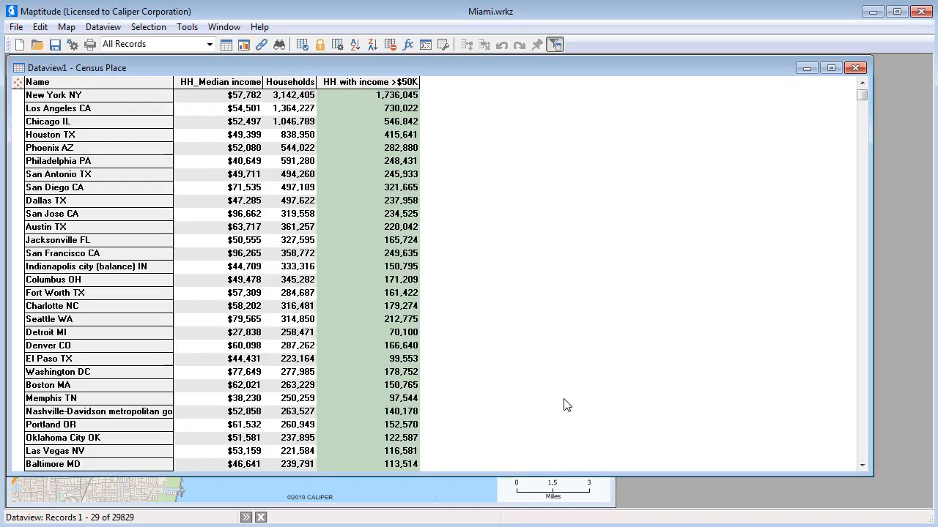